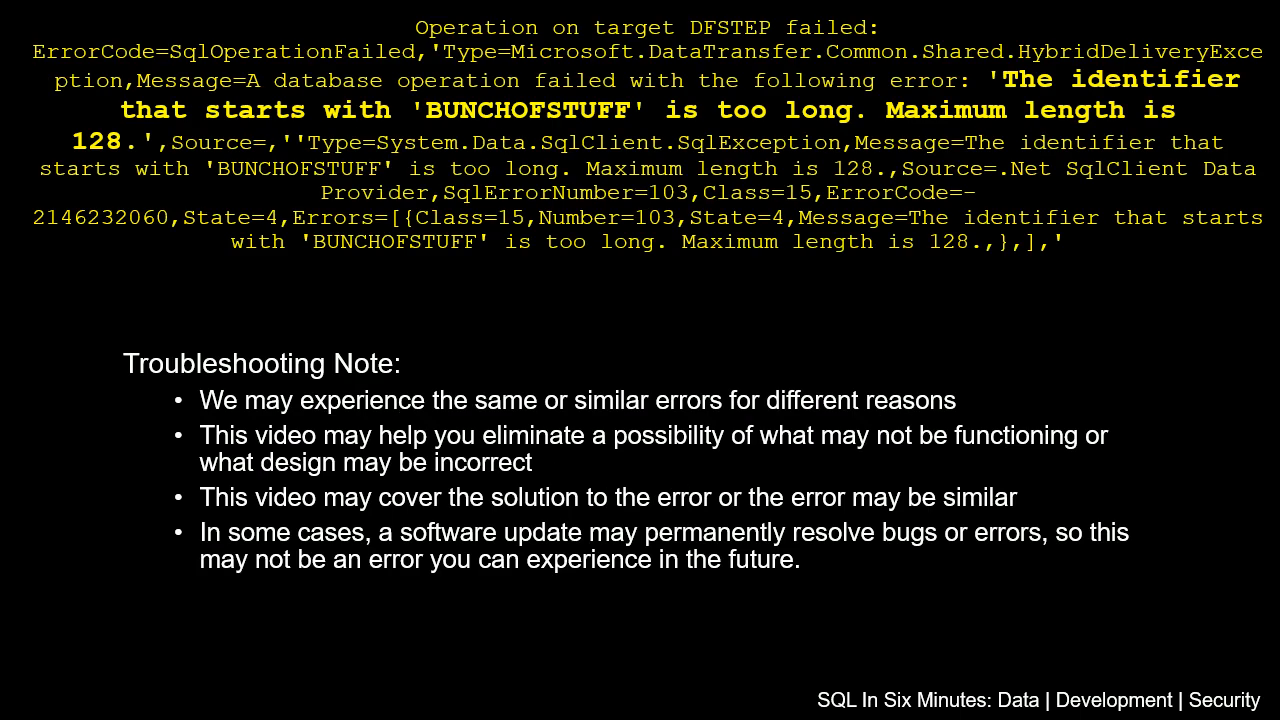
mouse_move(1098, 103)
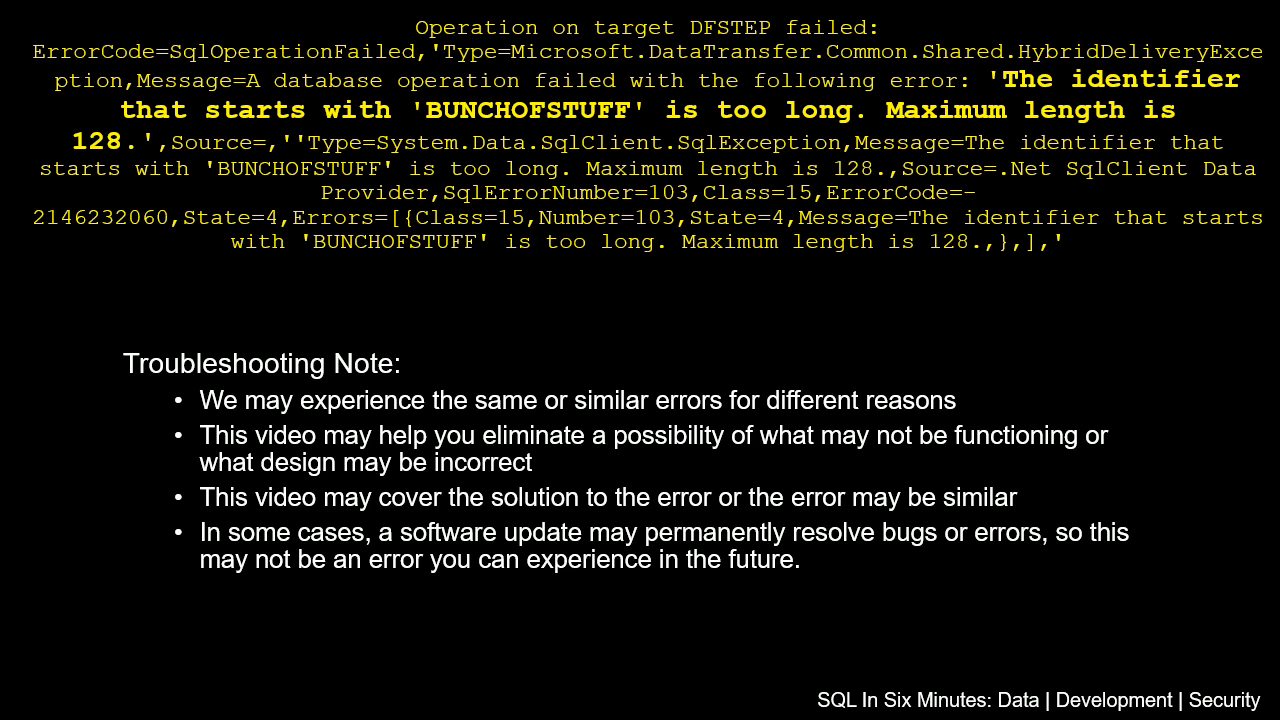
mouse_move(486, 660)
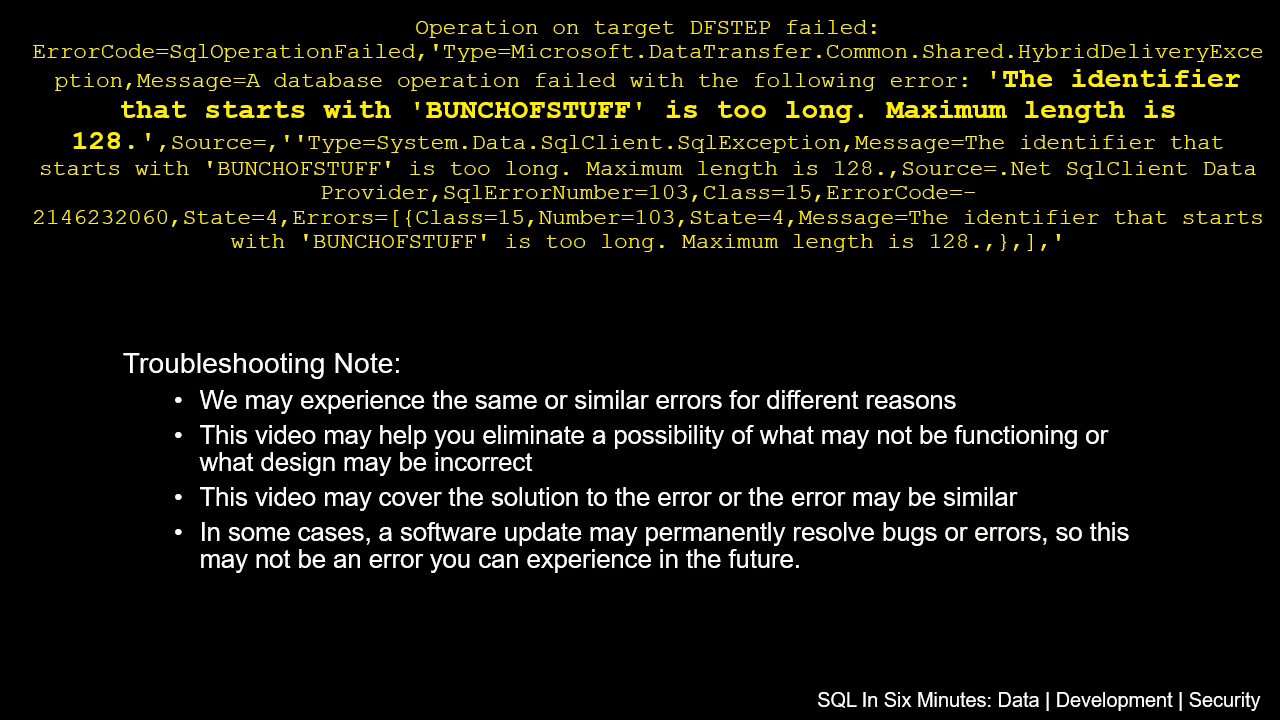
mouse_move(1120, 98)
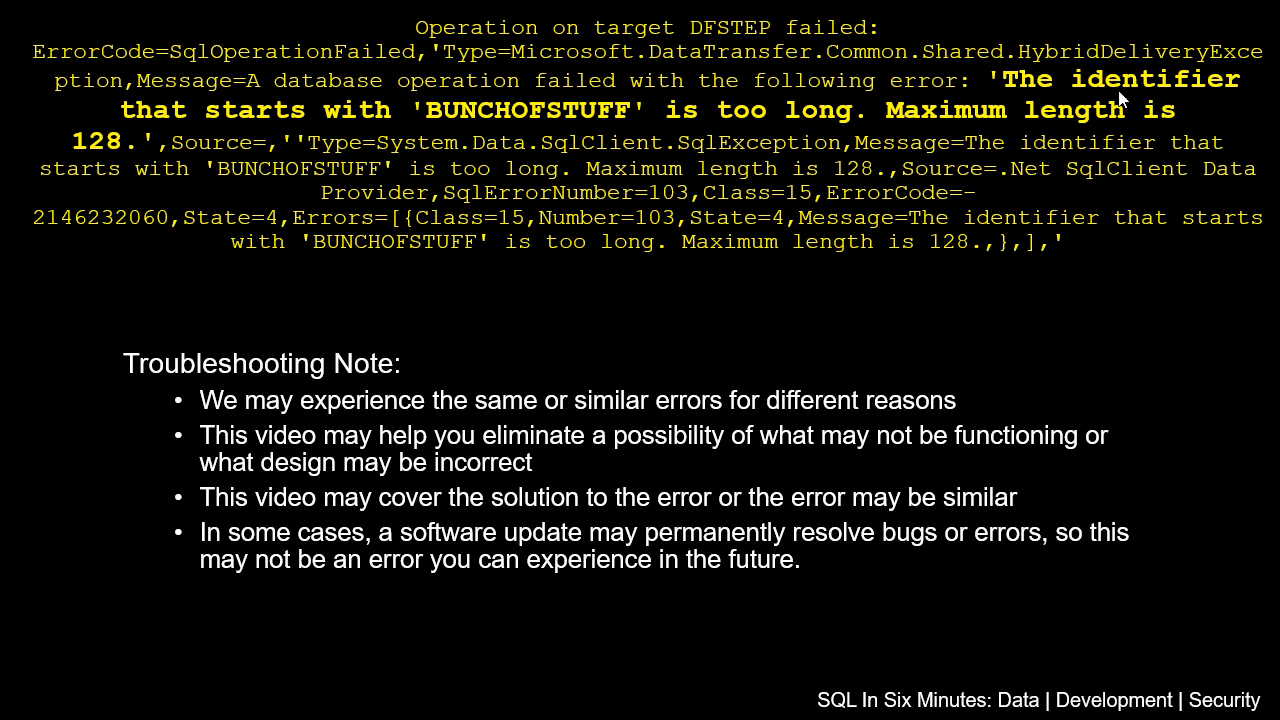
mouse_move(783, 501)
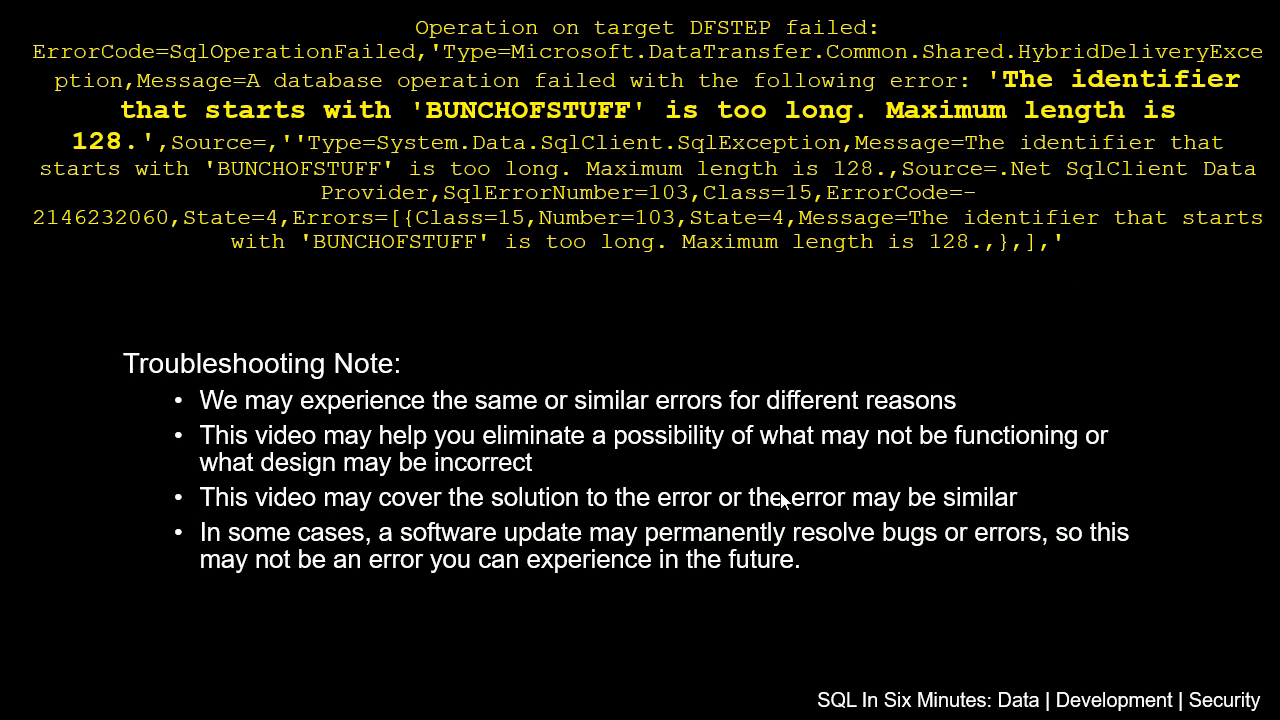
mouse_move(800, 147)
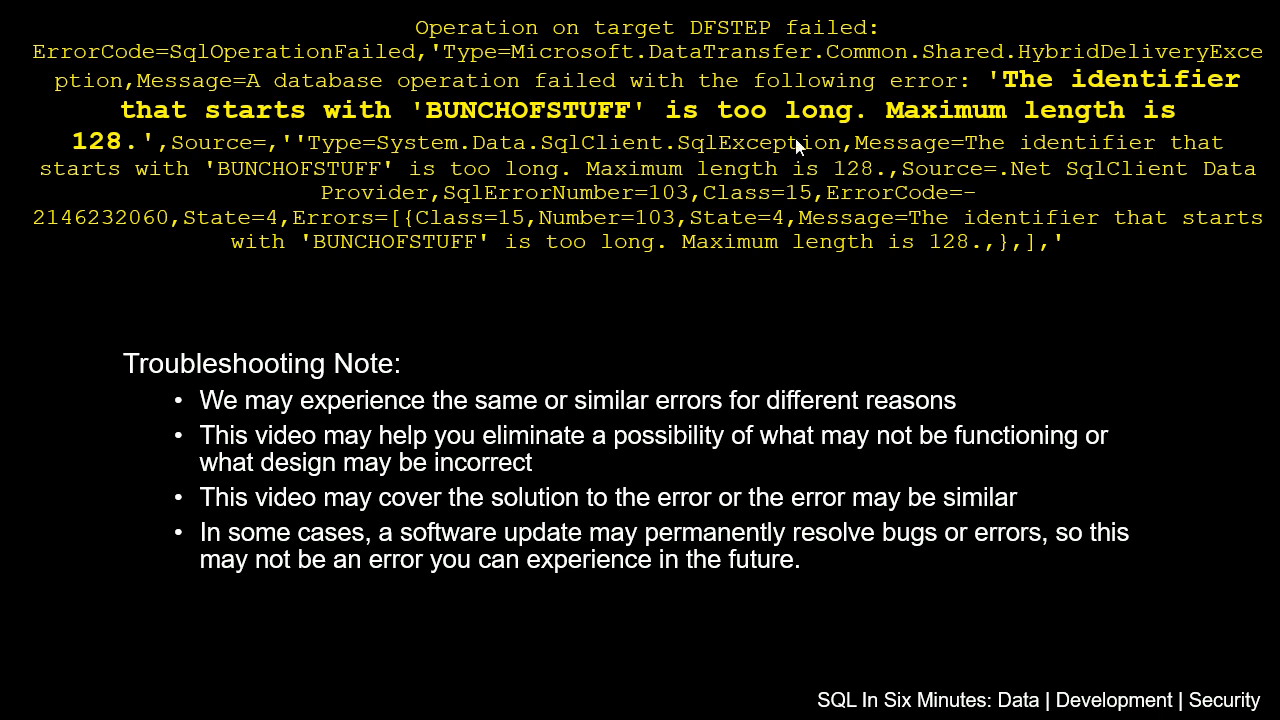
mouse_move(845, 334)
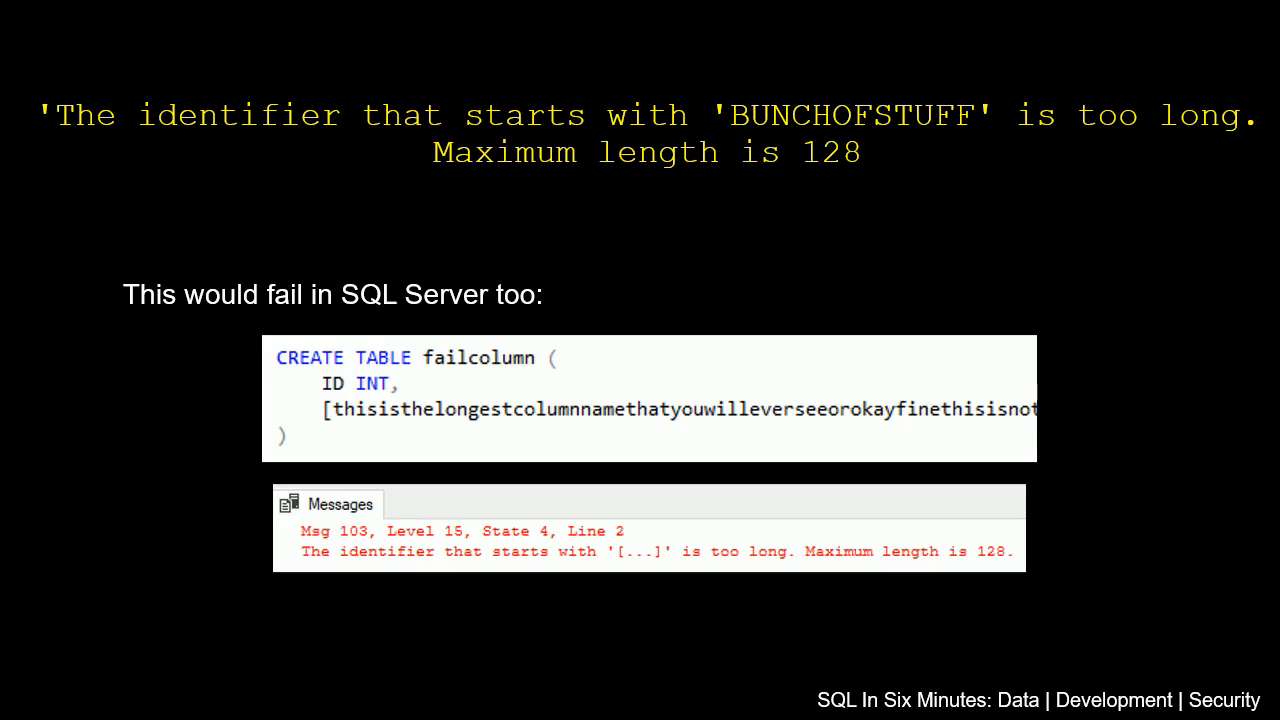
mouse_move(499, 502)
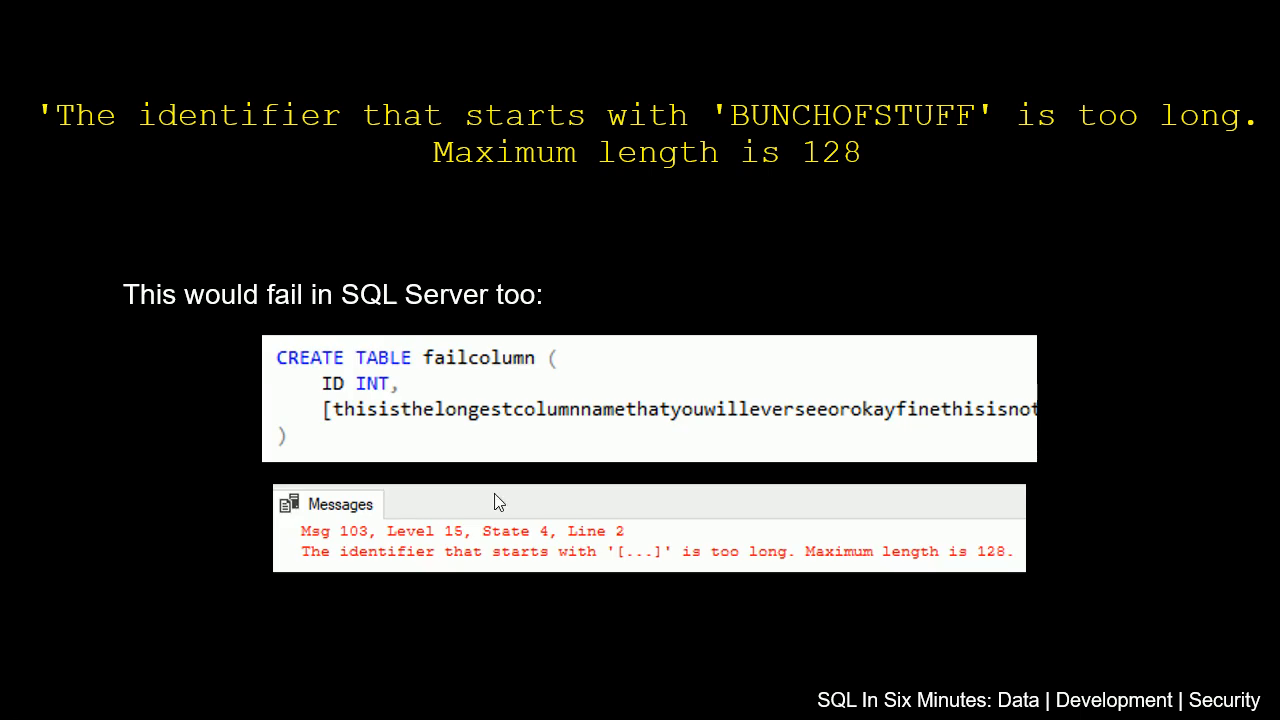
mouse_move(617, 400)
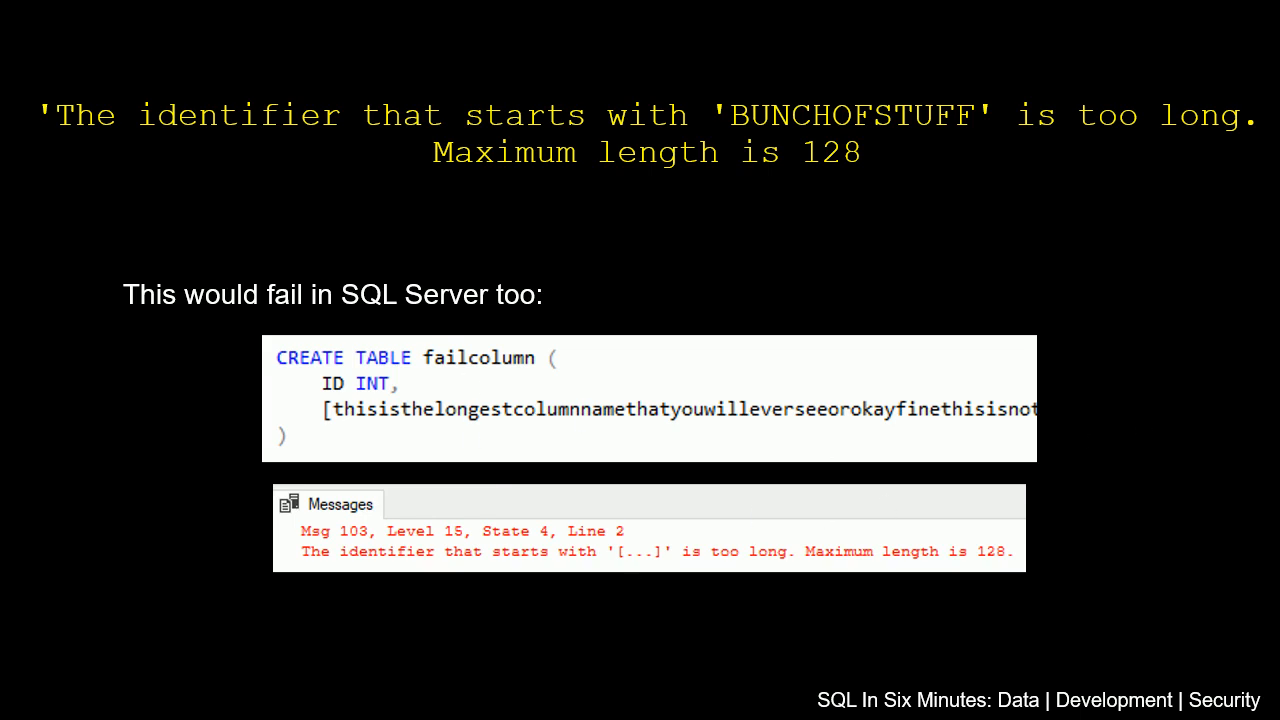
mouse_move(578, 584)
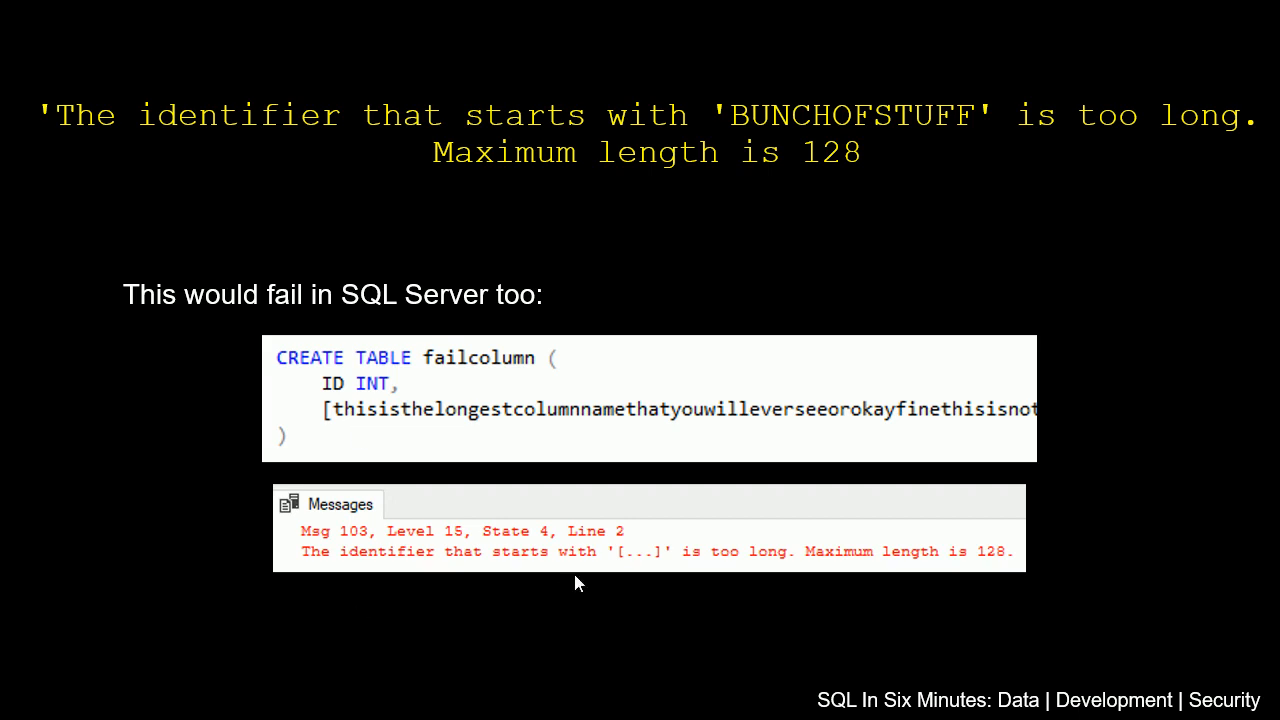
mouse_move(768, 700)
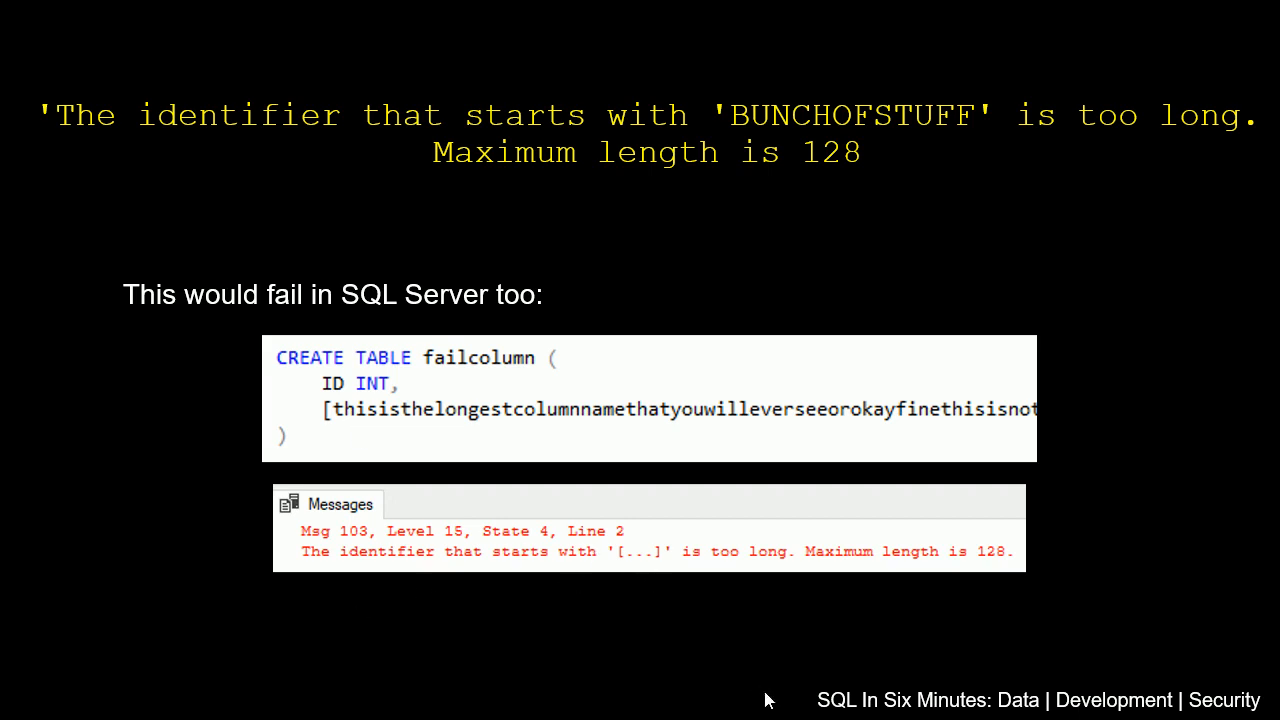
mouse_move(725, 701)
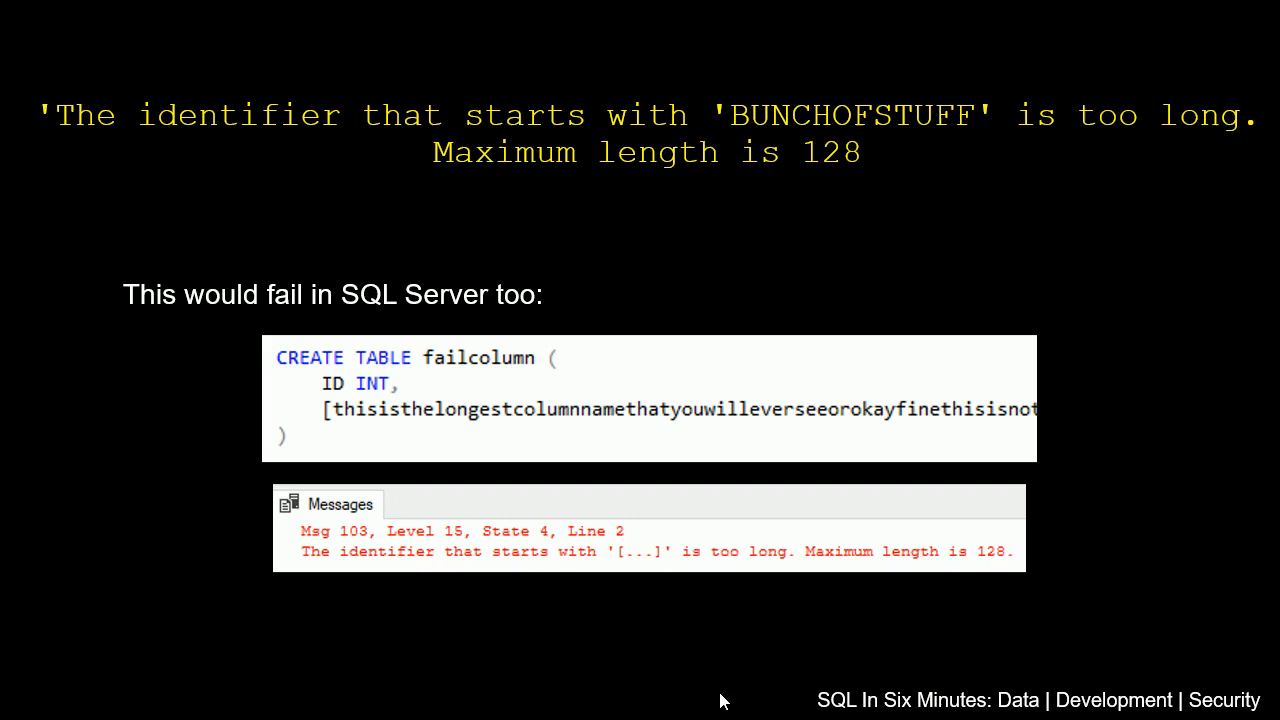